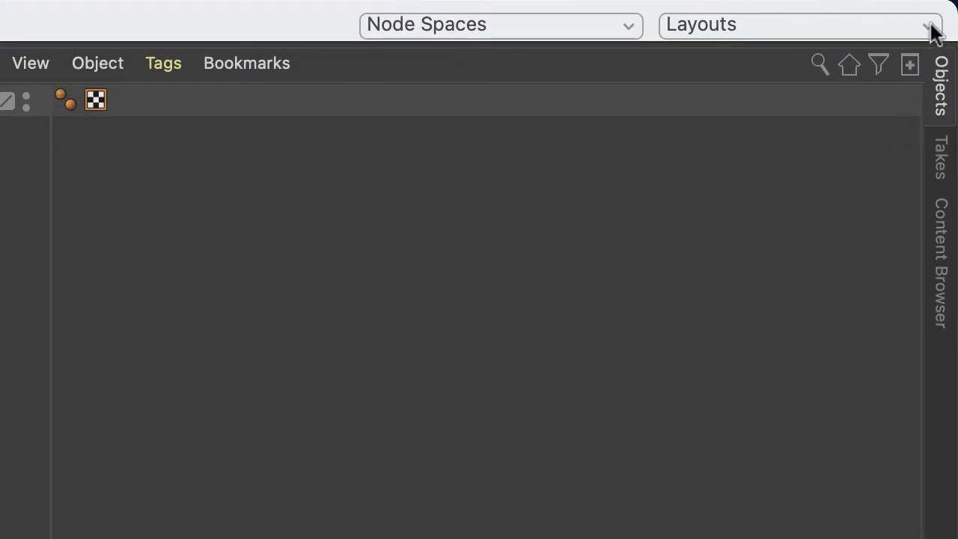
- Show the list of available workspace layouts from the Layouts dropdown
left_click(925, 24)
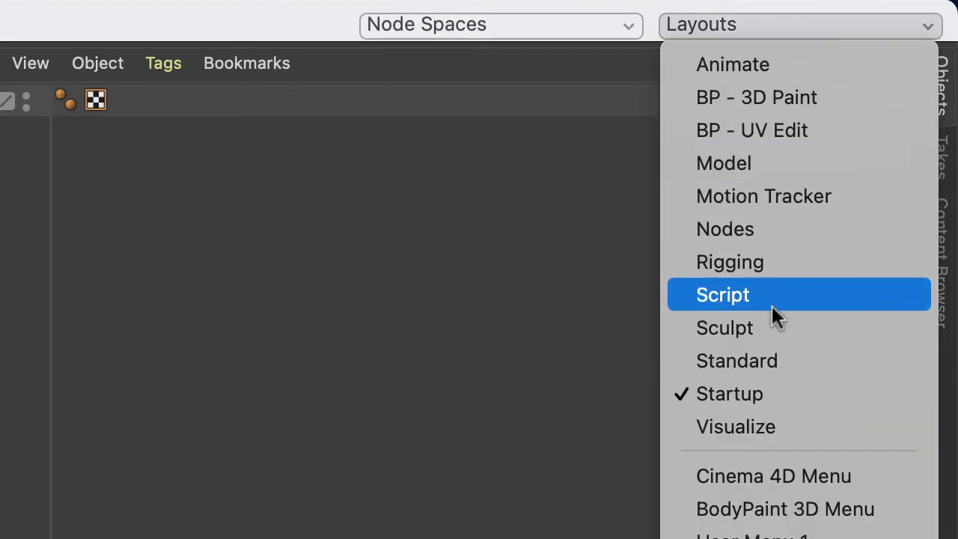
mouse_move(771, 329)
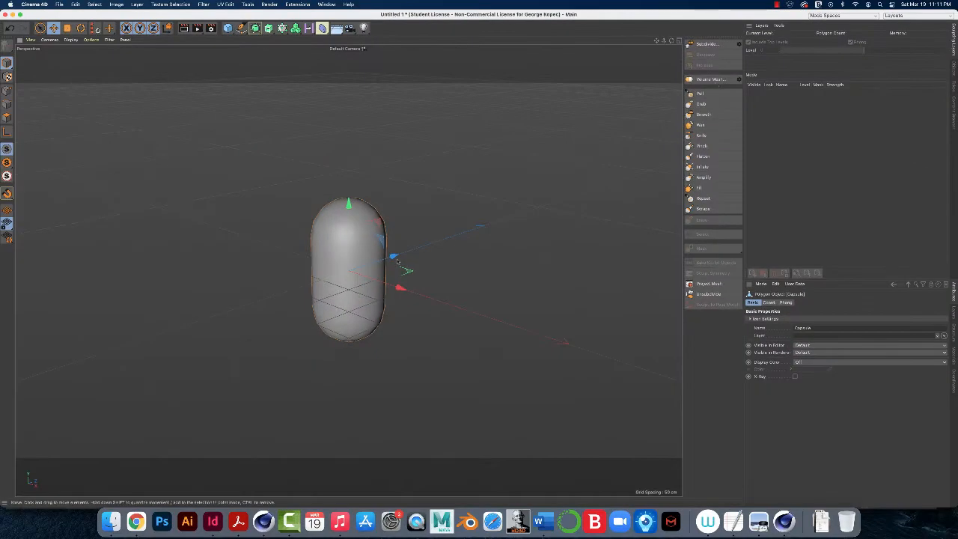
mouse_move(606, 268)
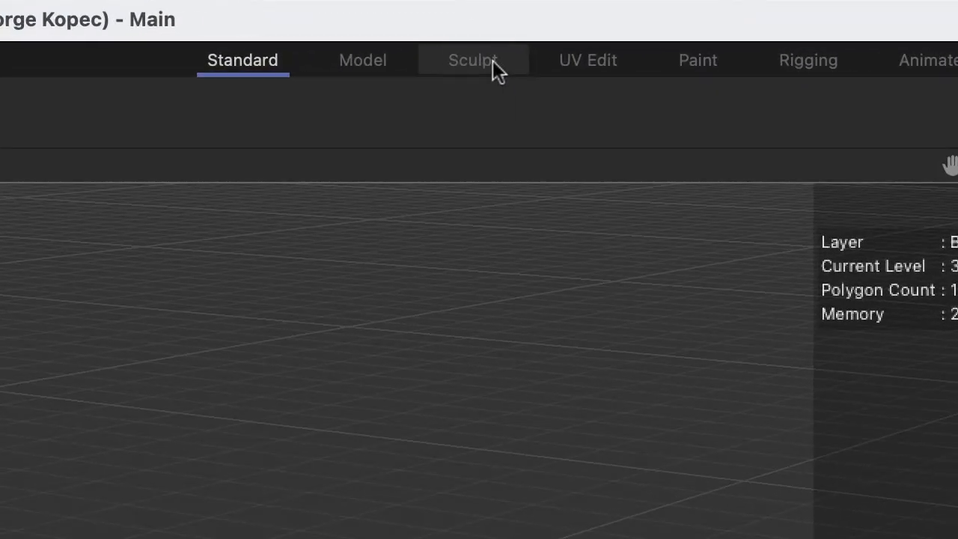
- Make Sculpt the active layout so the capsule sits beside the sculpting brushes
left_click(472, 60)
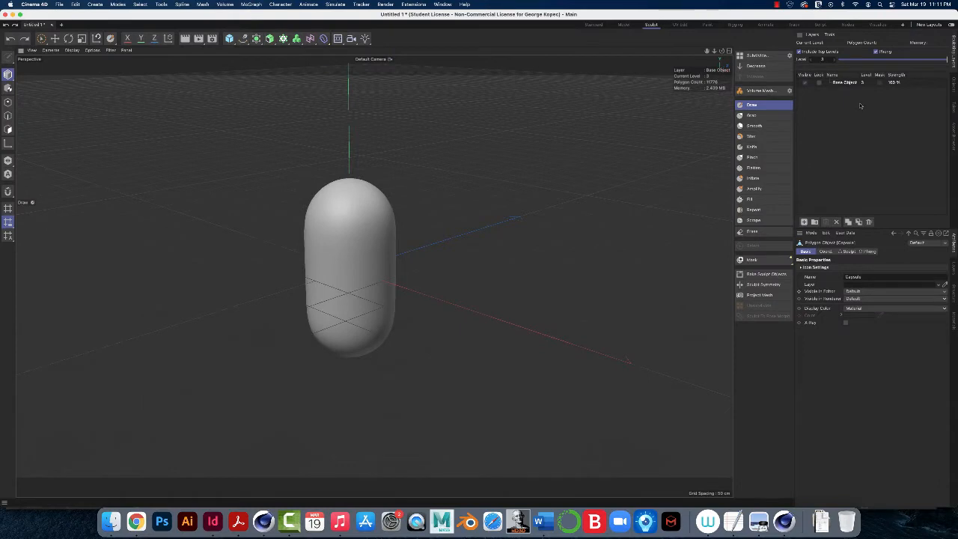
mouse_move(842, 110)
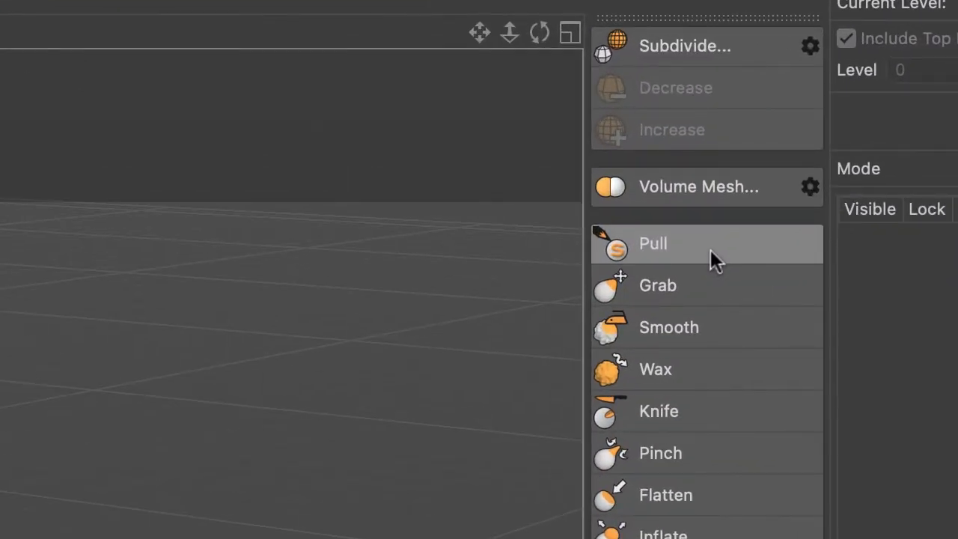
mouse_move(711, 260)
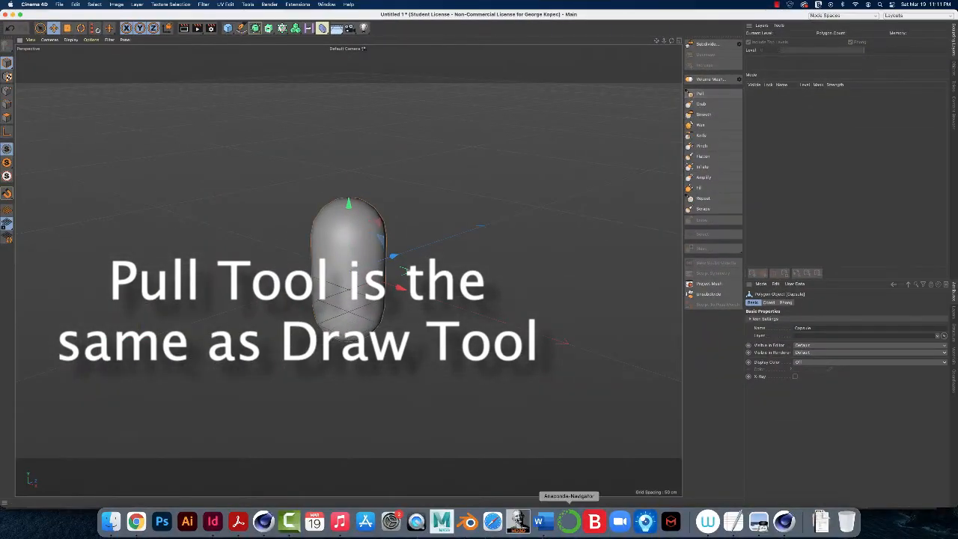
- Activate the Draw sculpting brush on the capsule, showing its size and strength settings
left_click(751, 104)
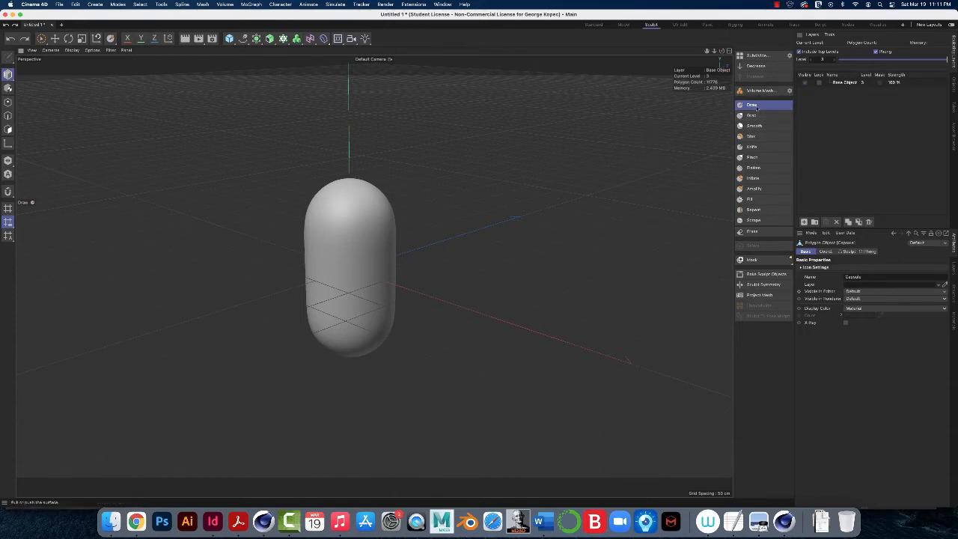
mouse_move(752, 105)
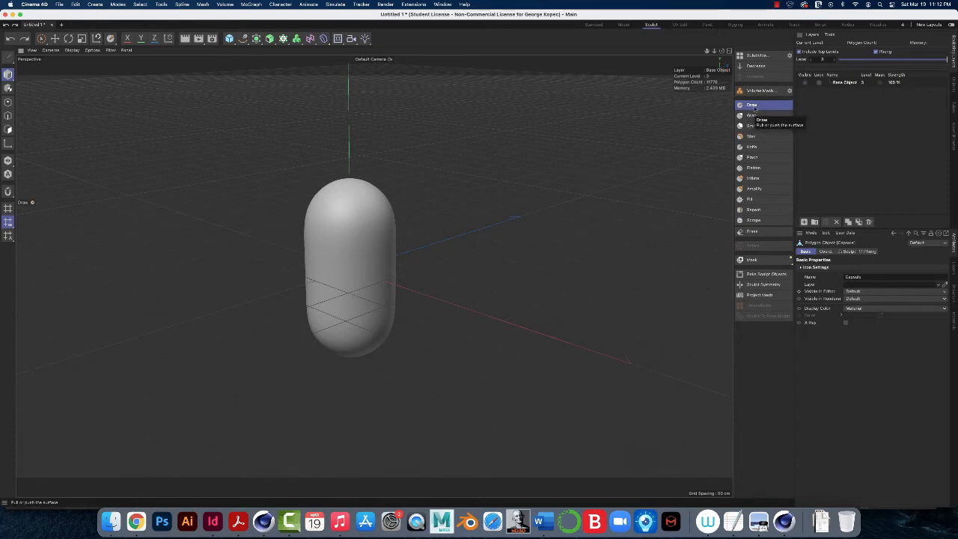
left_click(752, 104)
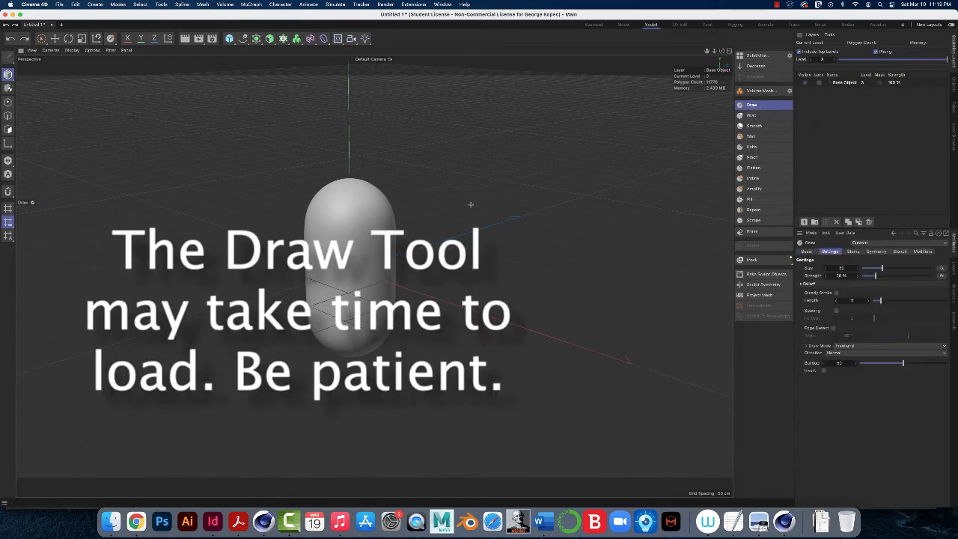